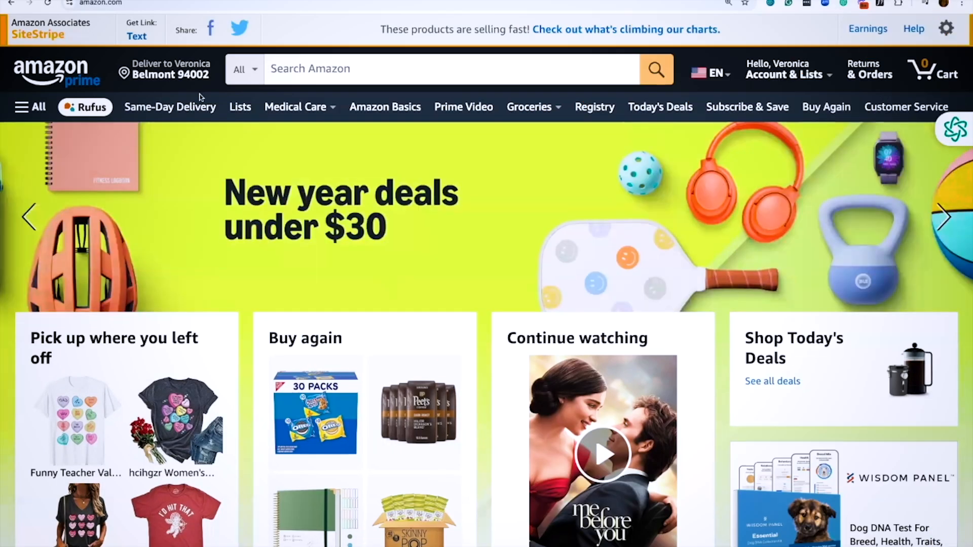
Go to the Your Account page and scroll to the Manage your data section.
{"action": "left_click", "coordinate": [708, 69]}
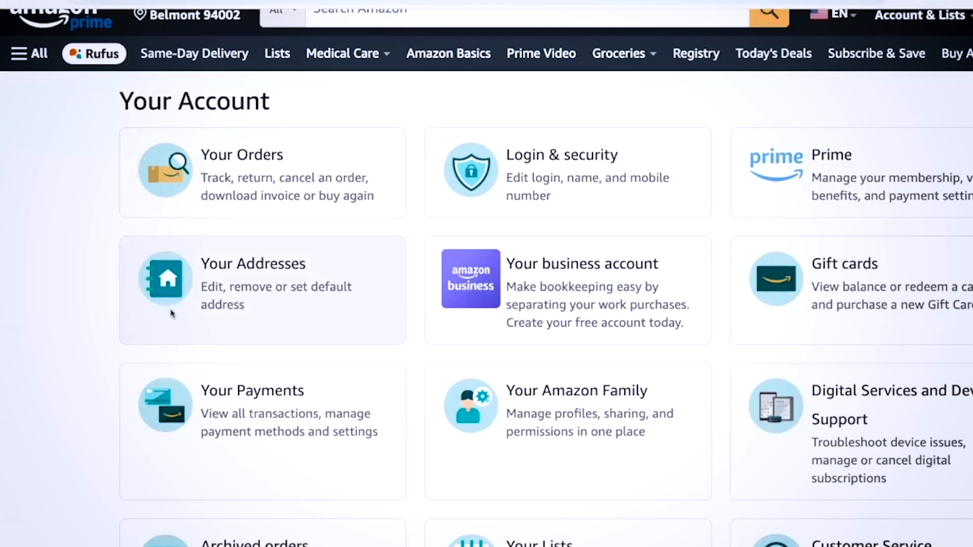
{"action": "scroll", "scroll_direction": "down", "scroll_amount": 3}
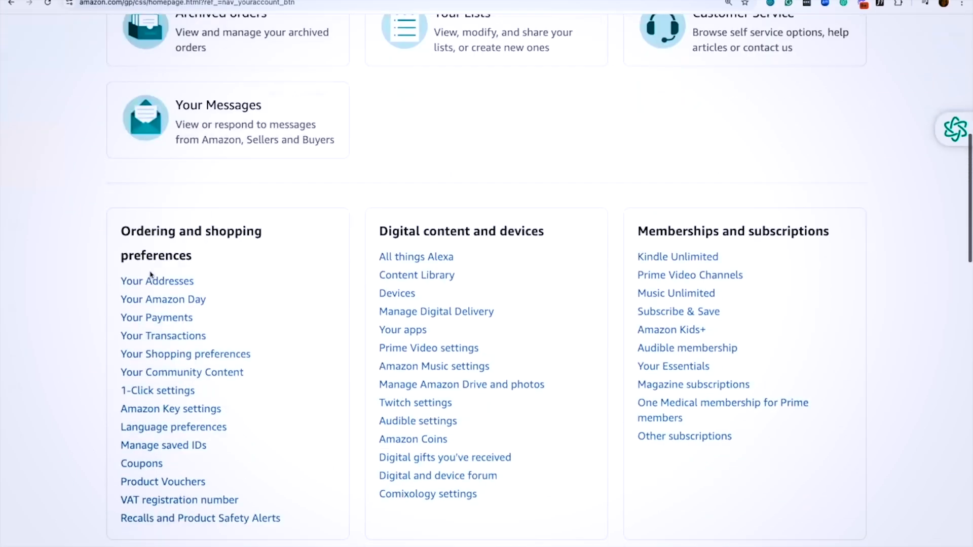
{"action": "scroll", "scroll_direction": "down", "scroll_amount": 3}
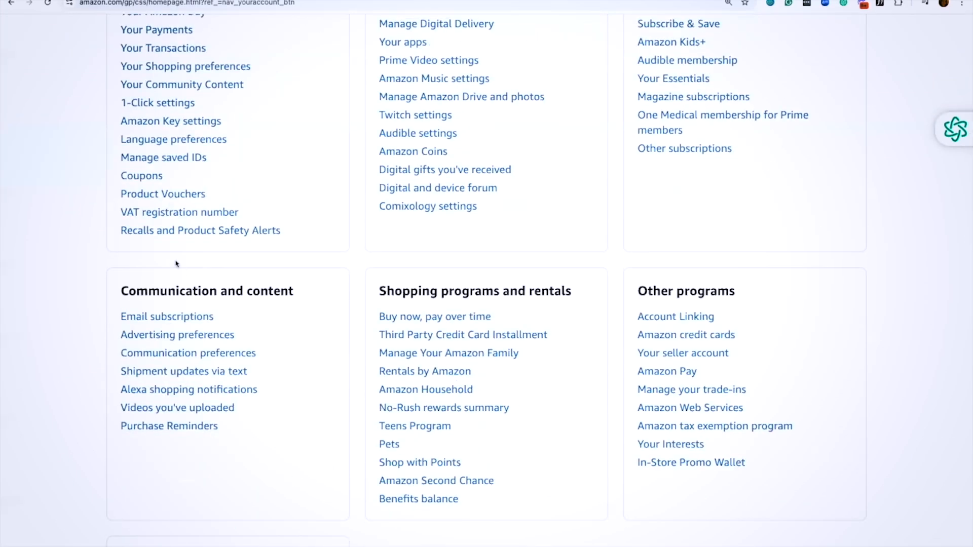
{"action": "scroll", "scroll_direction": "down", "scroll_amount": 3}
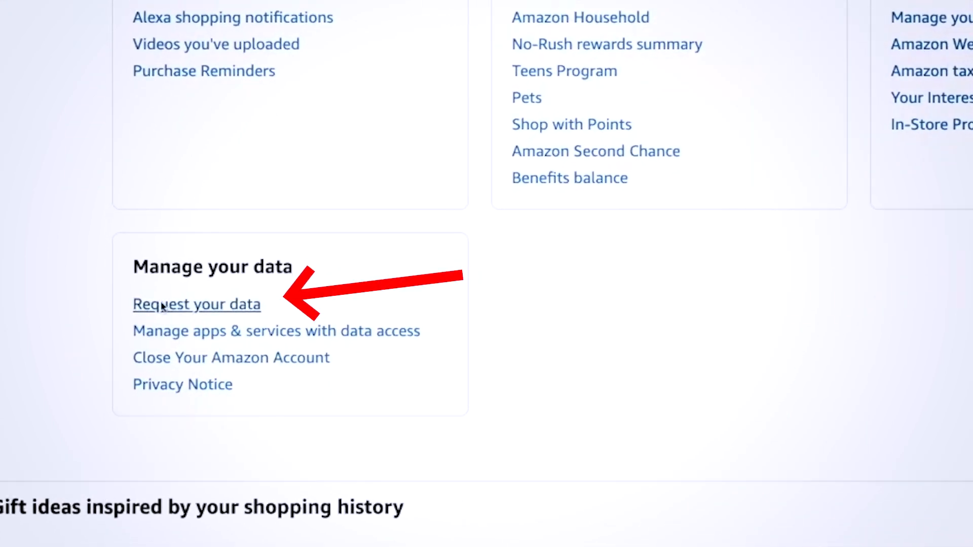
Submit a data request for the Your Orders category from the Request your data page.
{"action": "left_click", "coordinate": [195, 304]}
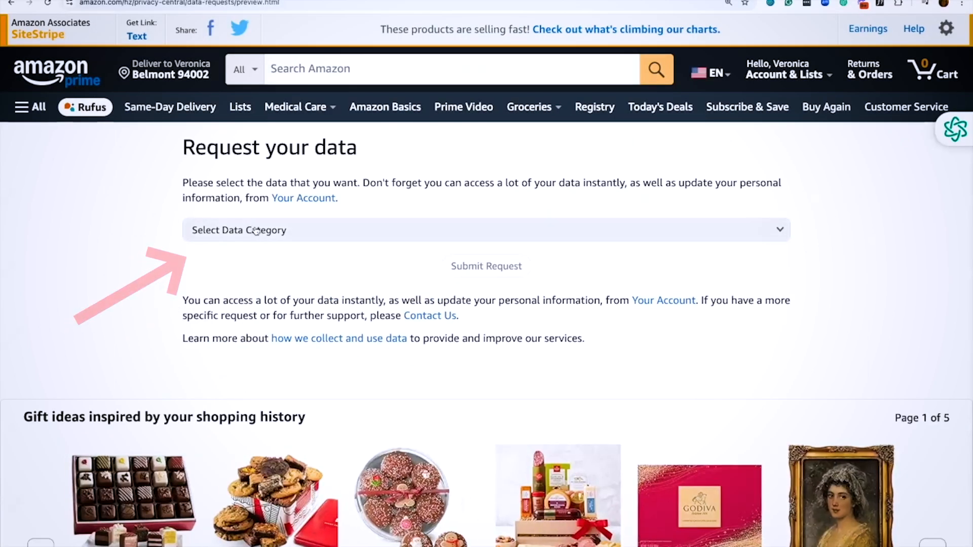
{"action": "left_click", "coordinate": [488, 230]}
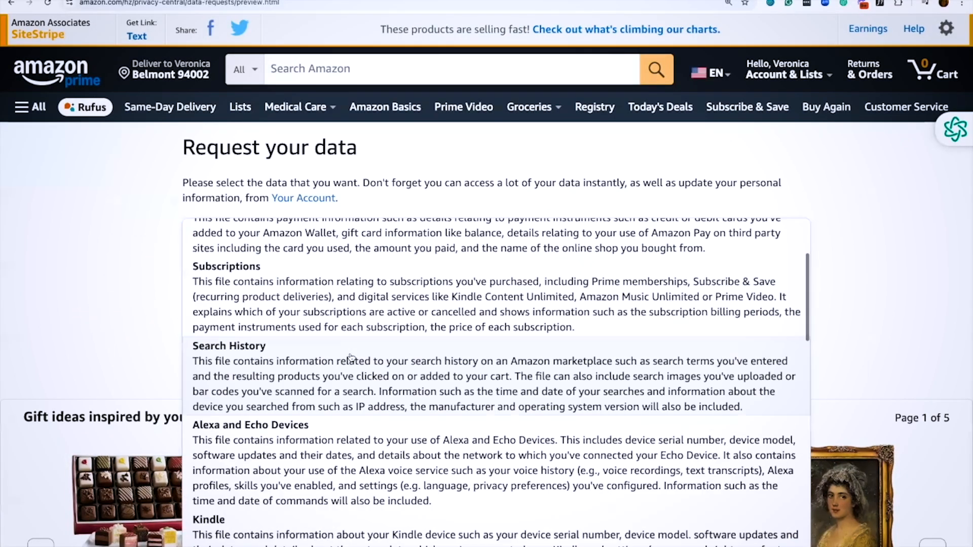
{"action": "scroll", "scroll_direction": "up", "scroll_amount": 3}
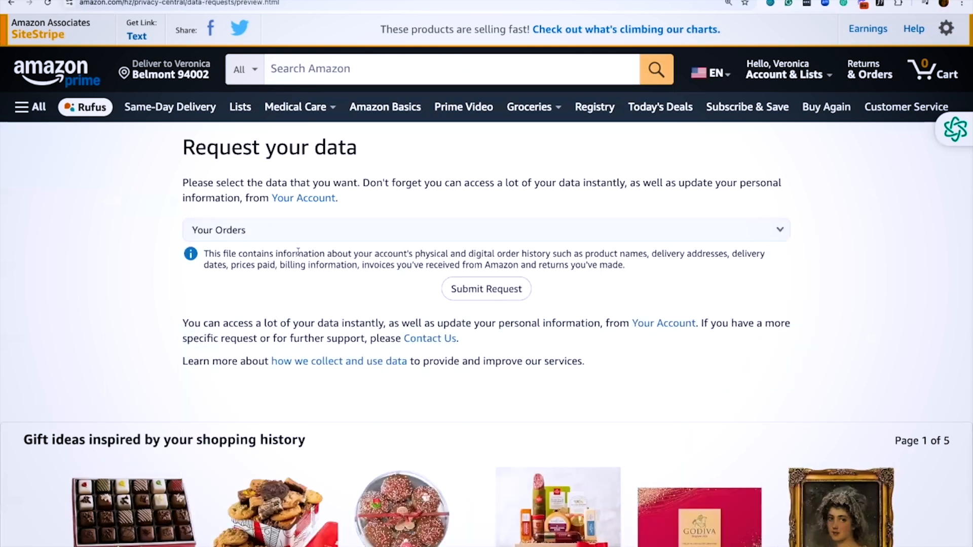
{"action": "left_click", "coordinate": [485, 230]}
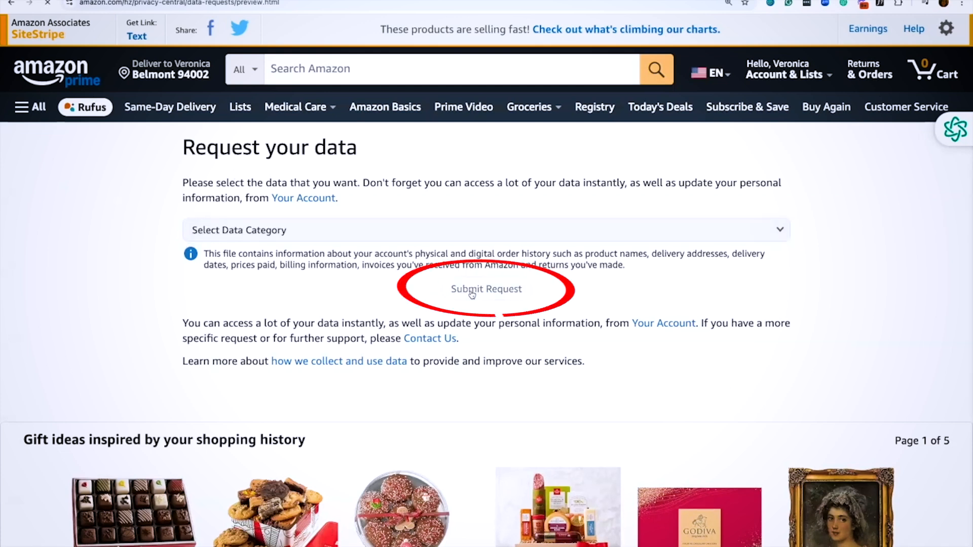
{"action": "left_click", "coordinate": [486, 288]}
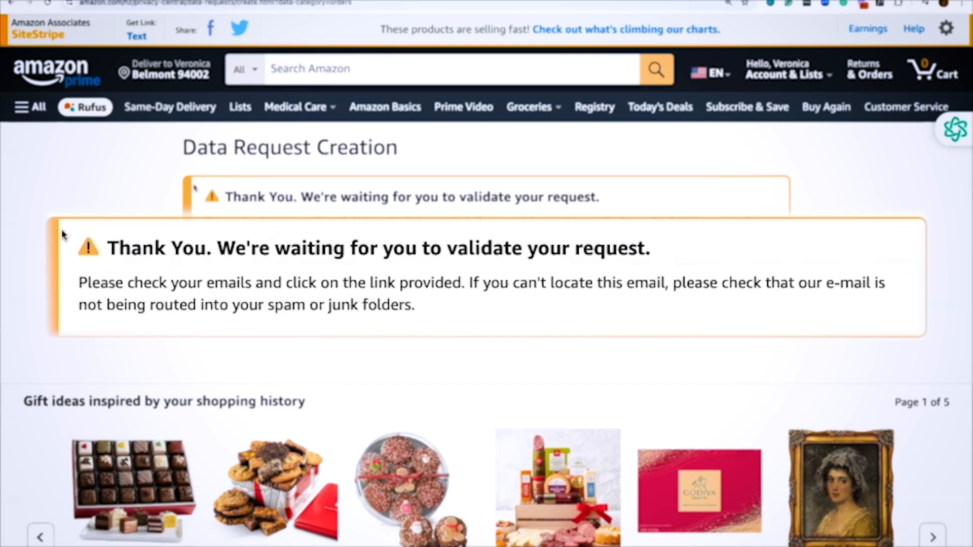
Confirm the data request from Amazon's verification email in Gmail.
{"action": "left_click_drag", "start_coordinate": [78, 298], "coordinate": [451, 298]}
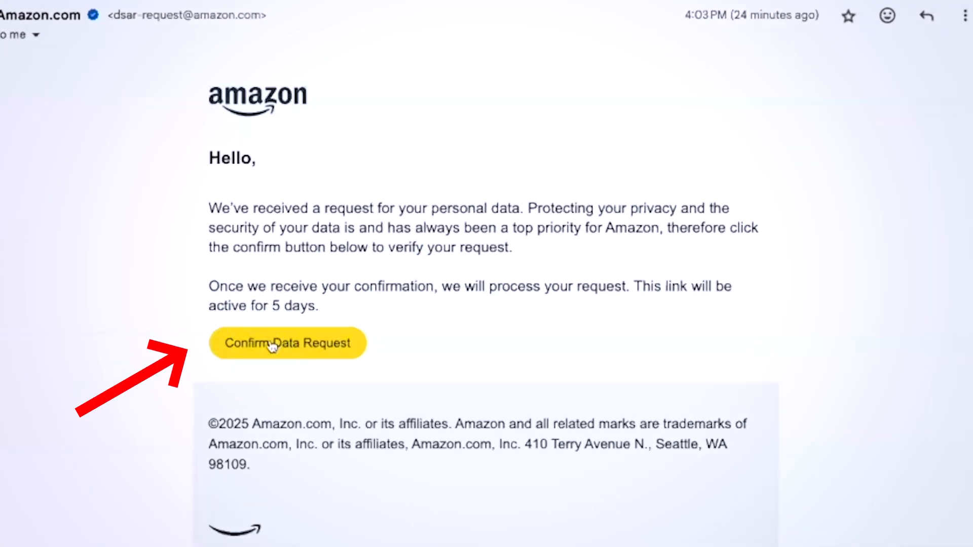
{"action": "left_click", "coordinate": [287, 344]}
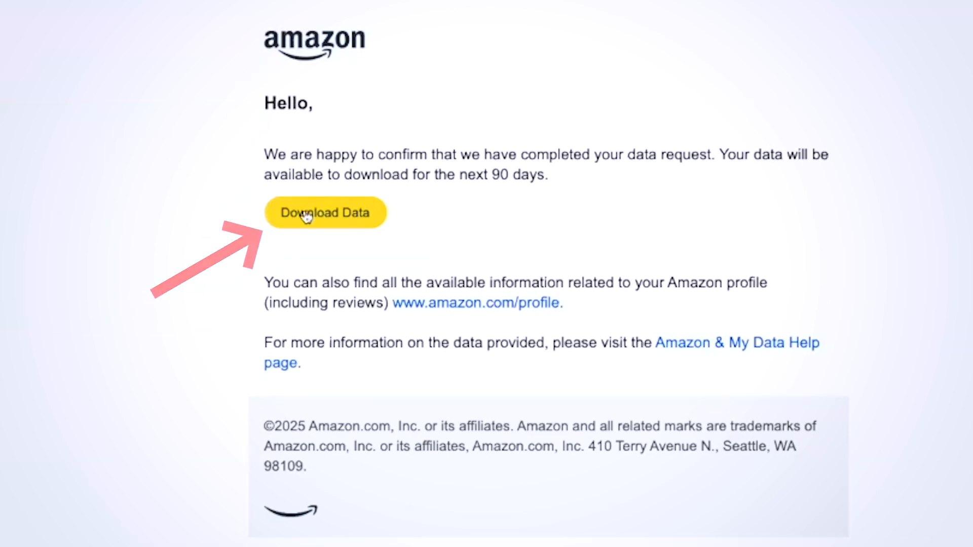
Download Your Orders.zip from the Download your Amazon data page.
{"action": "left_click", "coordinate": [325, 212]}
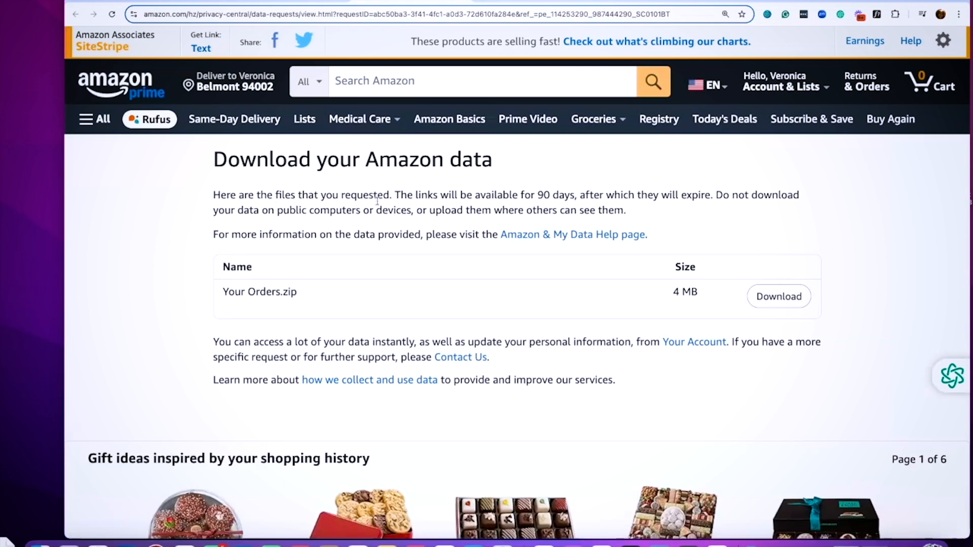
{"action": "left_click", "coordinate": [779, 295]}
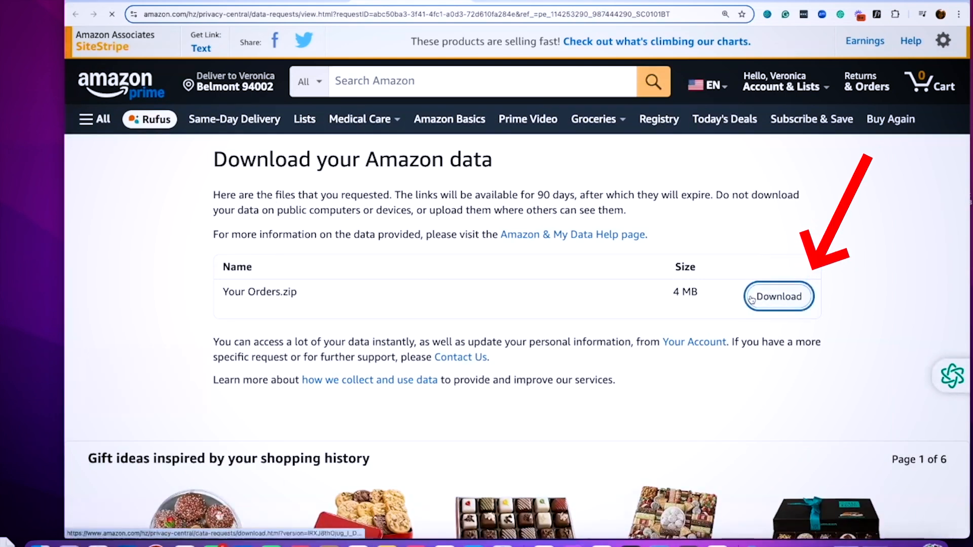
{"action": "left_click", "coordinate": [778, 296]}
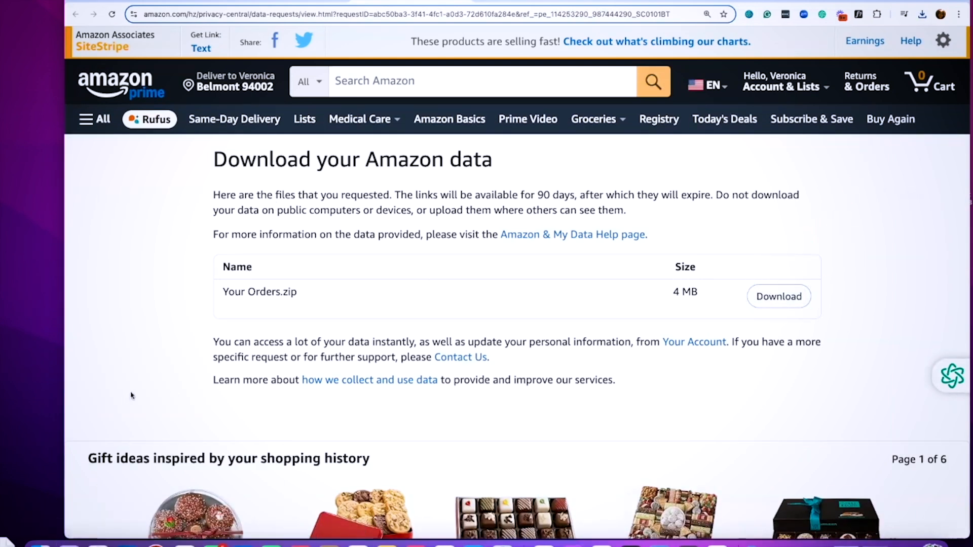
{"action": "left_click", "coordinate": [778, 296]}
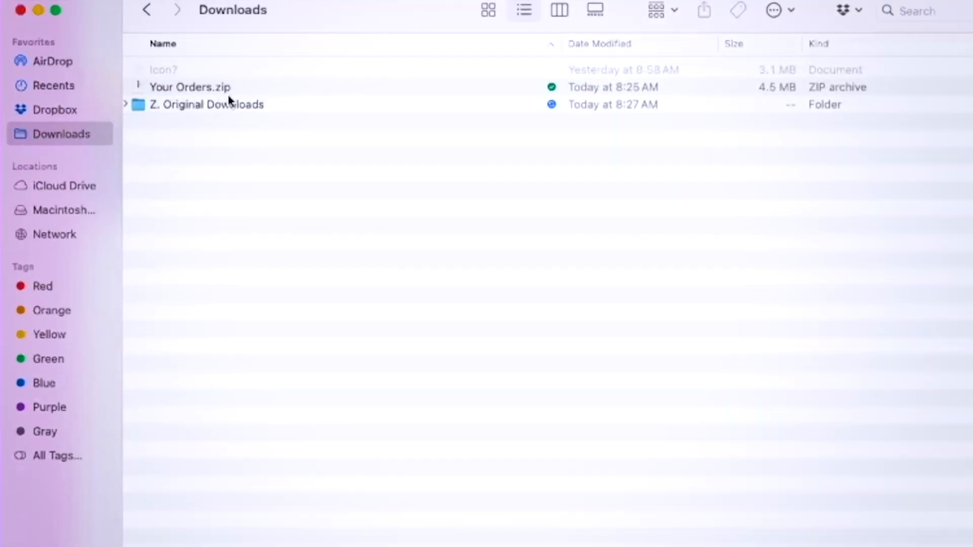
Unzip Your Orders.zip in Downloads and expand the Your Orders folder.
{"action": "left_click", "coordinate": [190, 87]}
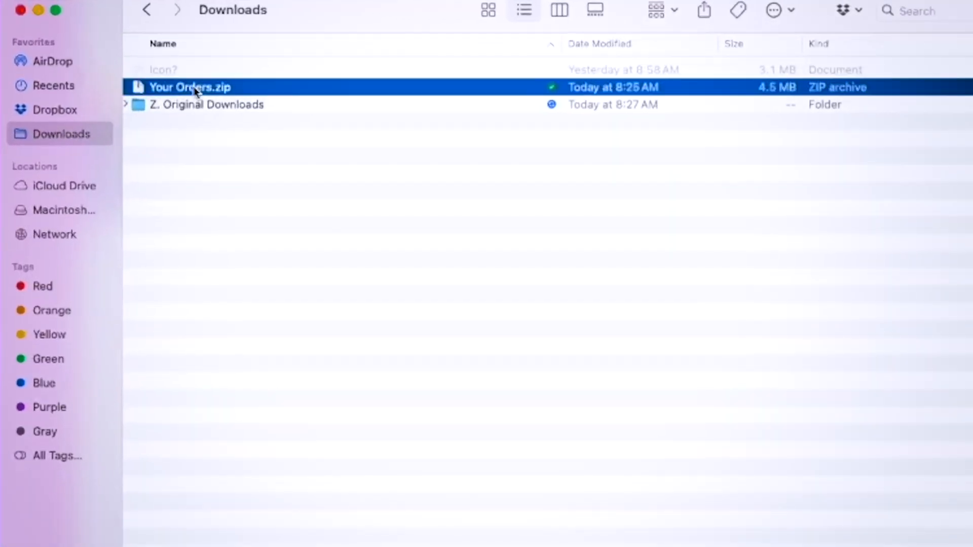
{"action": "double_click", "coordinate": [189, 87]}
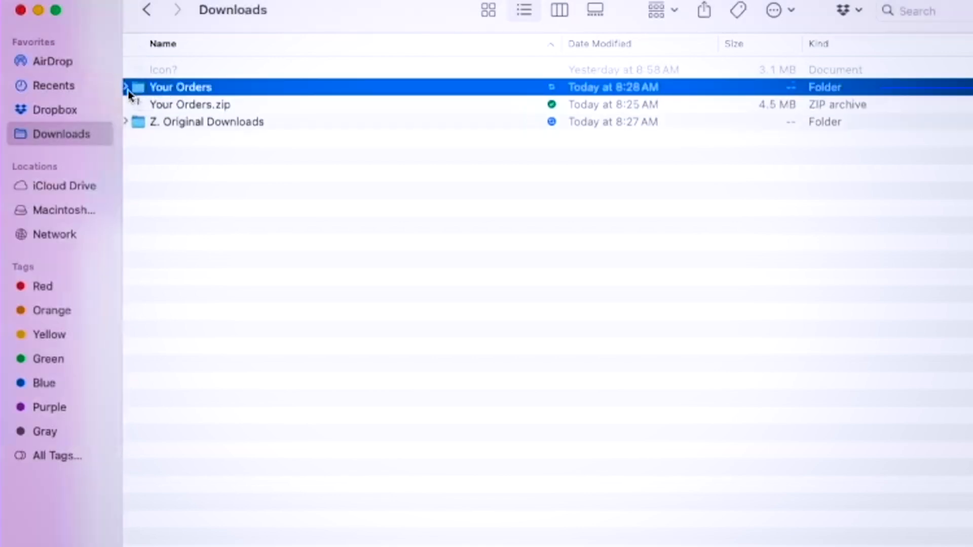
{"action": "left_click", "coordinate": [126, 87]}
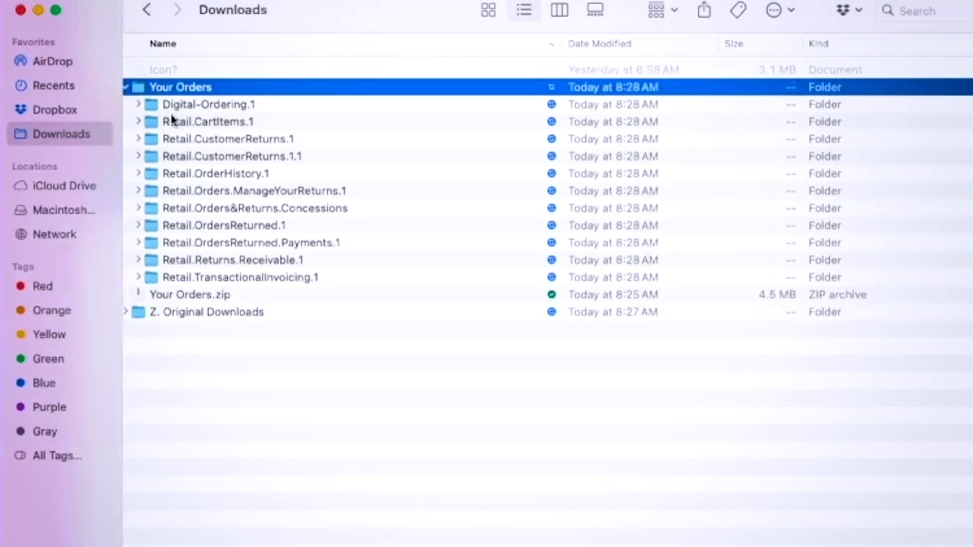
{"action": "mouse_move", "coordinate": [240, 126]}
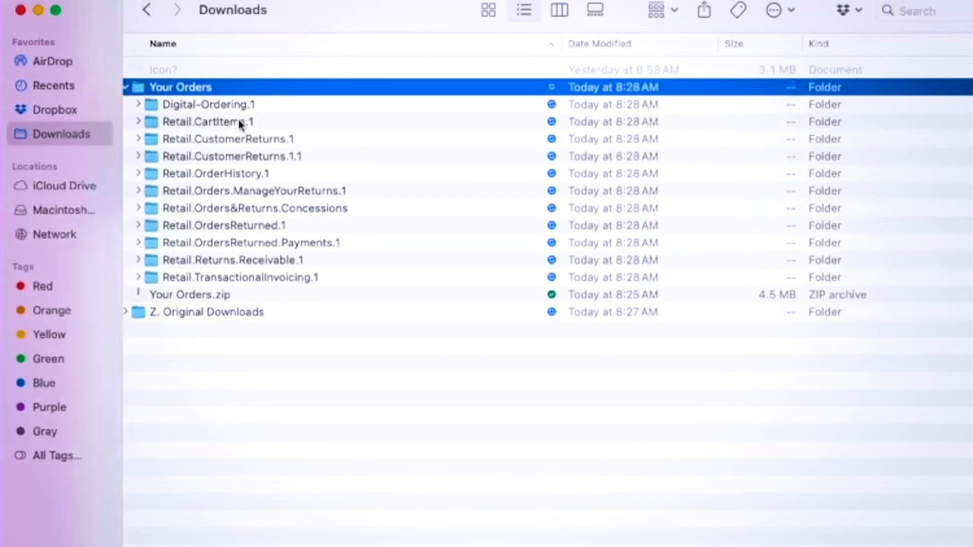
{"action": "mouse_move", "coordinate": [217, 179]}
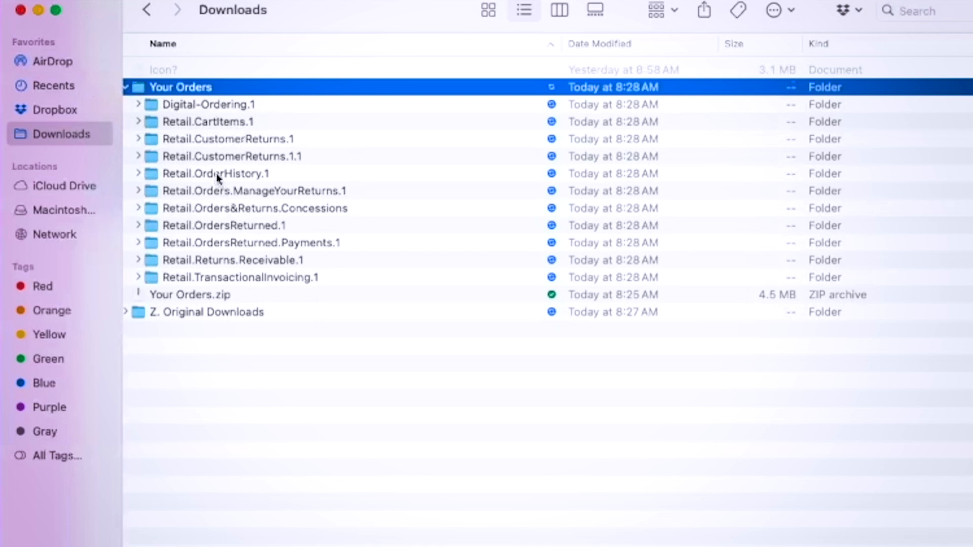
Expand the Retail.OrderHistory.1 subfolder and select Retail.OrderHistory.1.csv.
{"action": "left_click", "coordinate": [215, 173]}
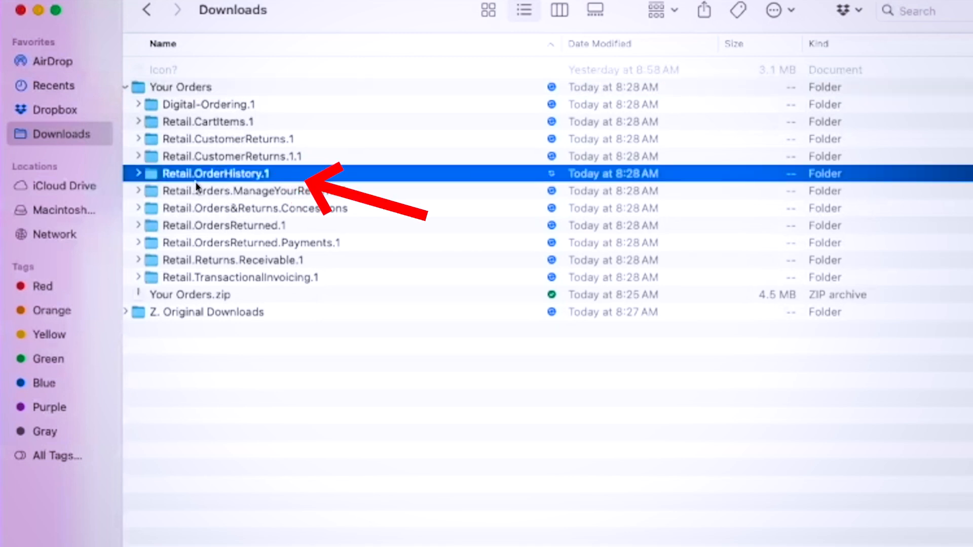
{"action": "left_click", "coordinate": [139, 174]}
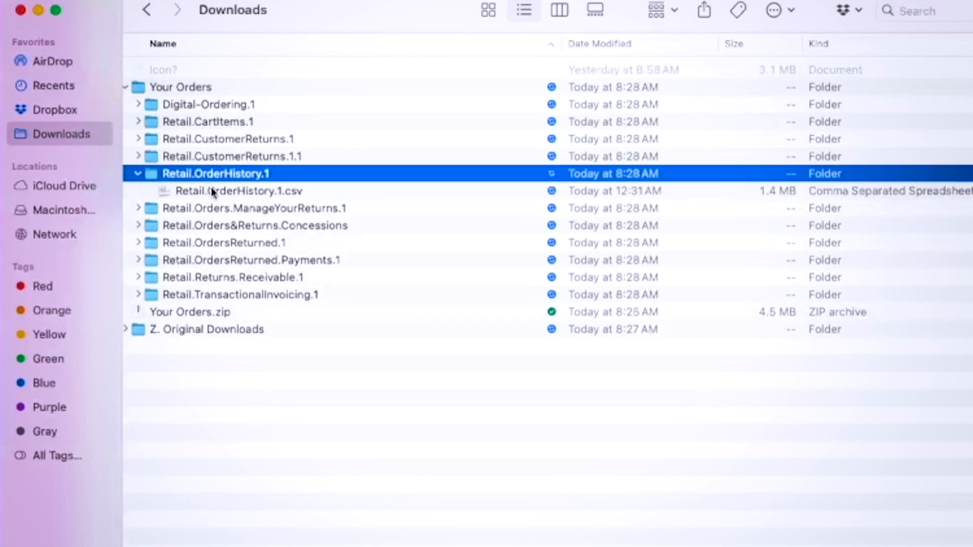
{"action": "left_click", "coordinate": [239, 191]}
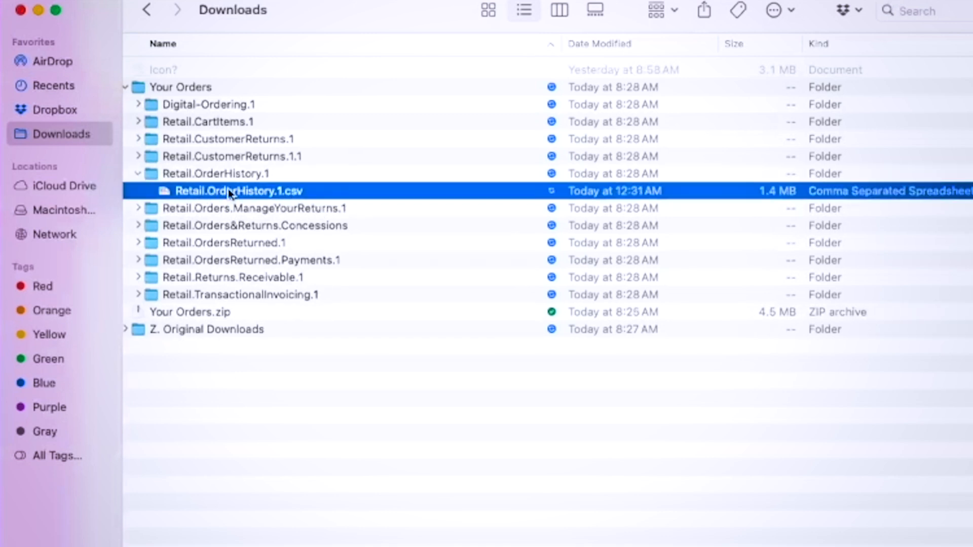
Open Retail.OrderHistory.1.csv in Excel, accepting the default data conversions.
{"action": "double_click", "coordinate": [238, 191]}
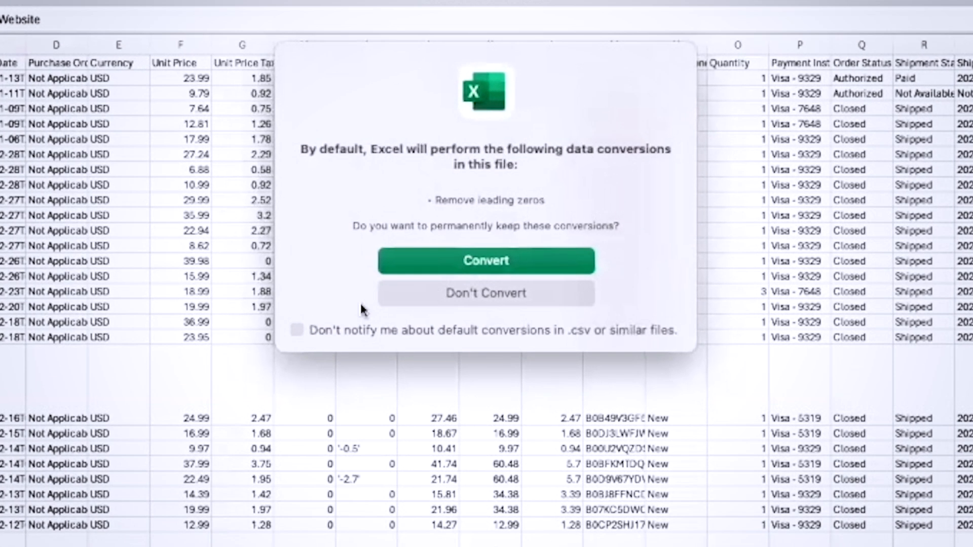
{"action": "mouse_move", "coordinate": [488, 214]}
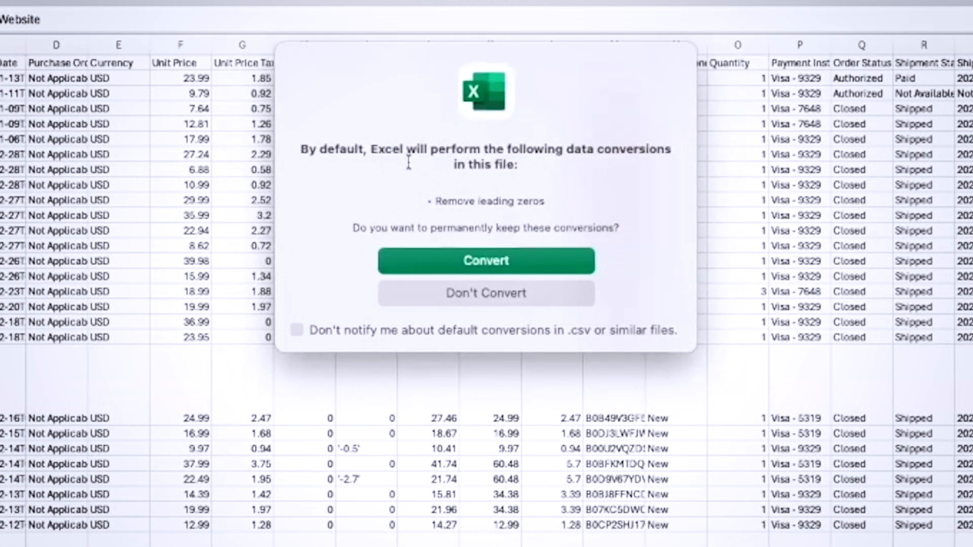
{"action": "mouse_move", "coordinate": [505, 182]}
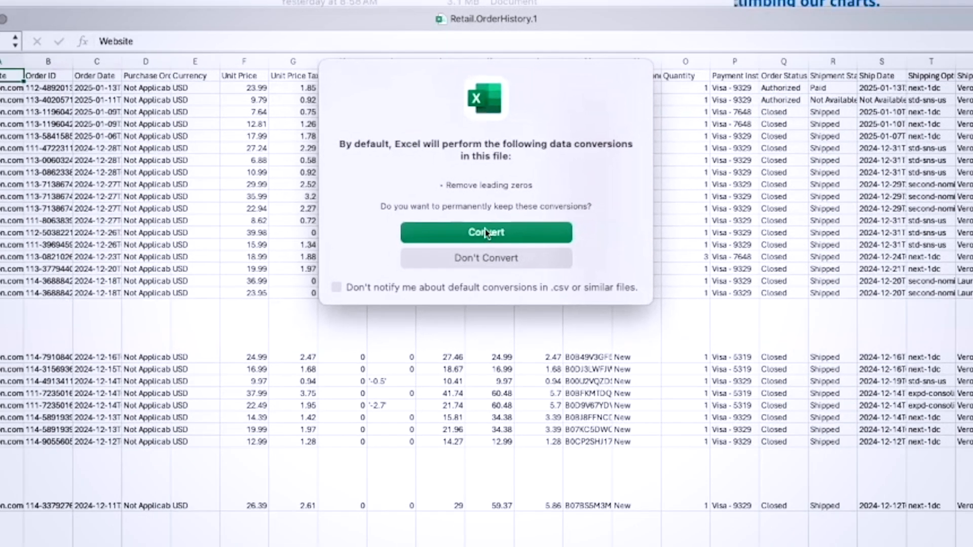
{"action": "left_click", "coordinate": [486, 232]}
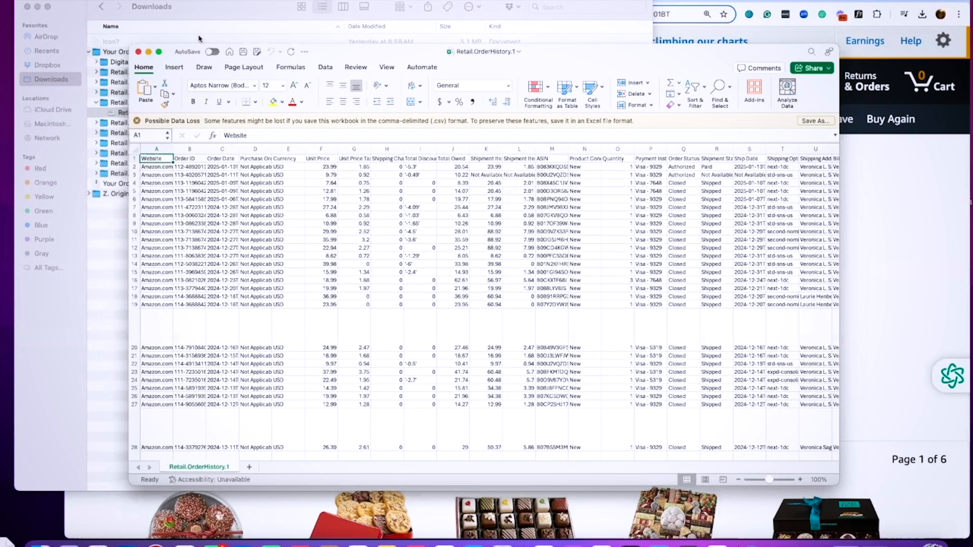
Save the order history as an Excel 97-2004 workbook (.xls) in Downloads.
{"action": "left_click", "coordinate": [158, 51]}
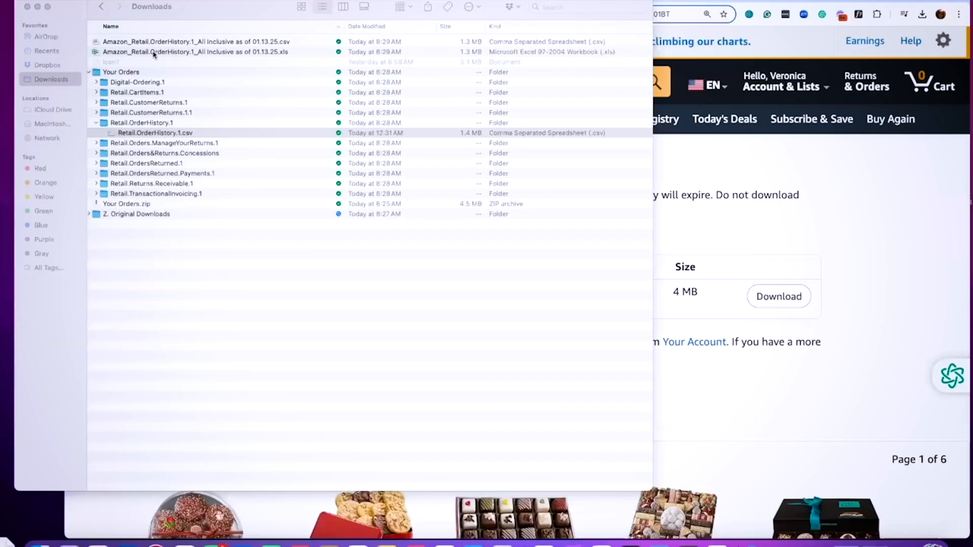
Open the .xls order history workbook from Downloads in Excel.
{"action": "left_click", "coordinate": [194, 52]}
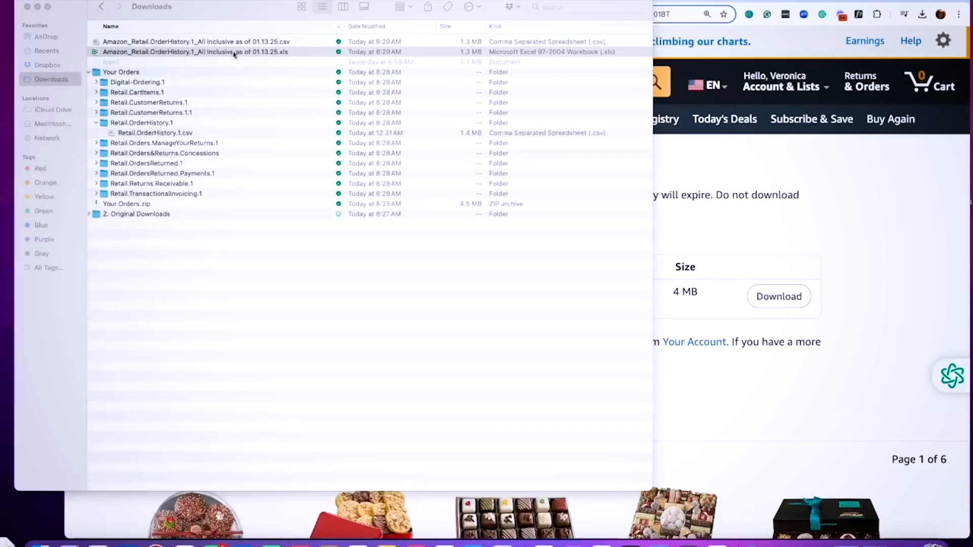
{"action": "double_click", "coordinate": [194, 51]}
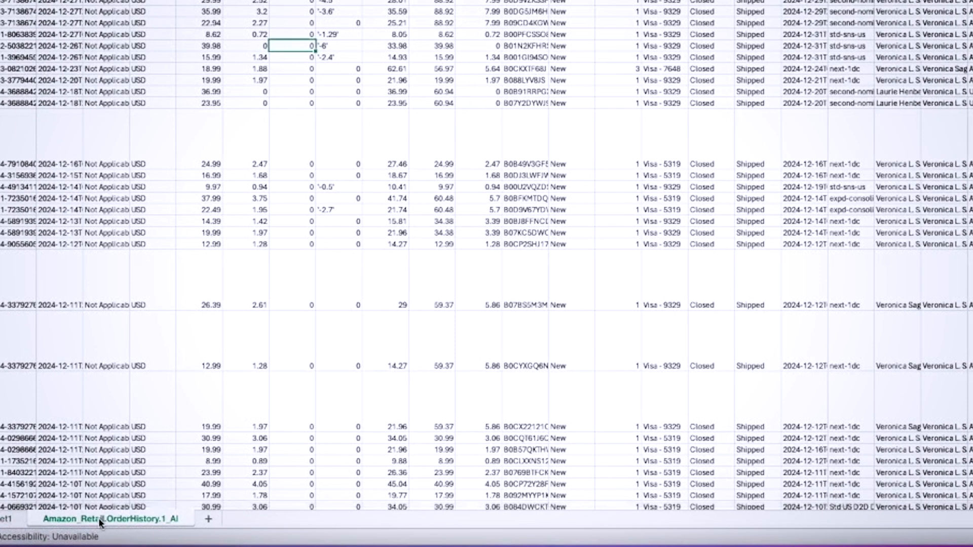
Use Move or Copy to create a copy of the order sheet in first position.
{"action": "right_click", "coordinate": [104, 519]}
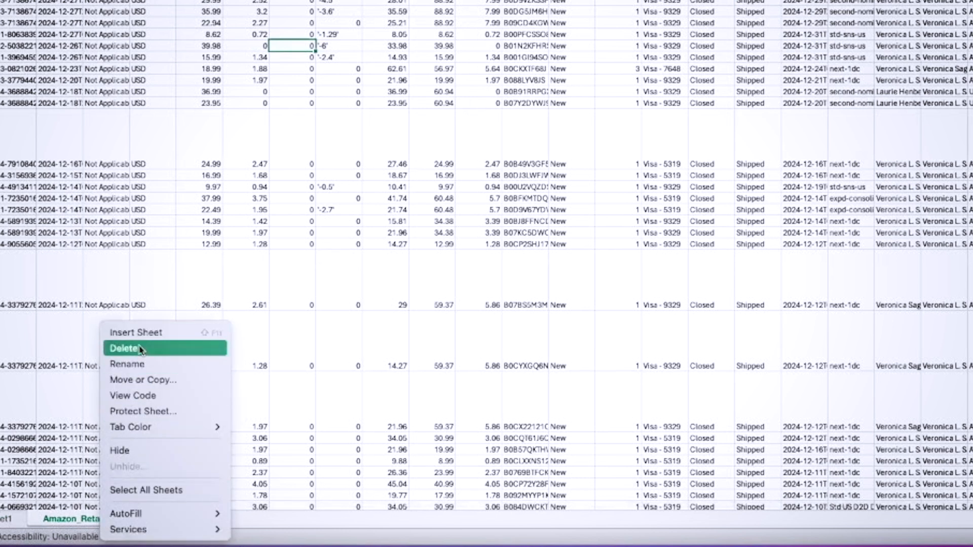
{"action": "left_click", "coordinate": [143, 380]}
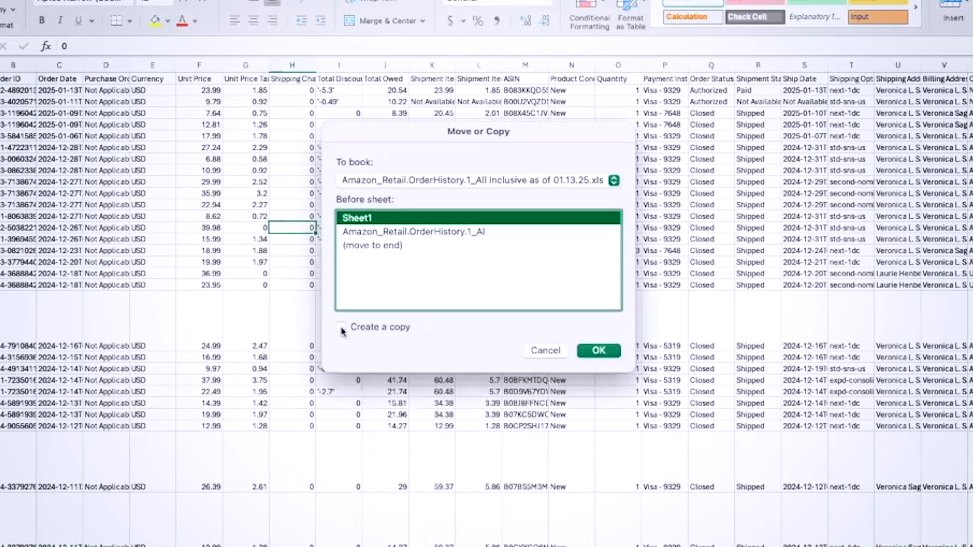
{"action": "left_click", "coordinate": [341, 327]}
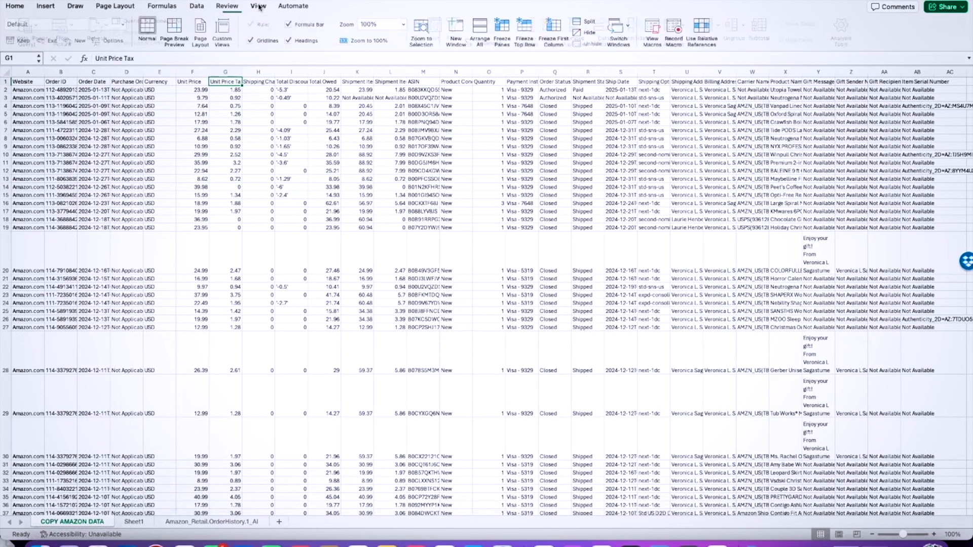
Apply Freeze Panes from the View tab to lock the header row.
{"action": "scroll", "scroll_direction": "down", "scroll_amount": 3}
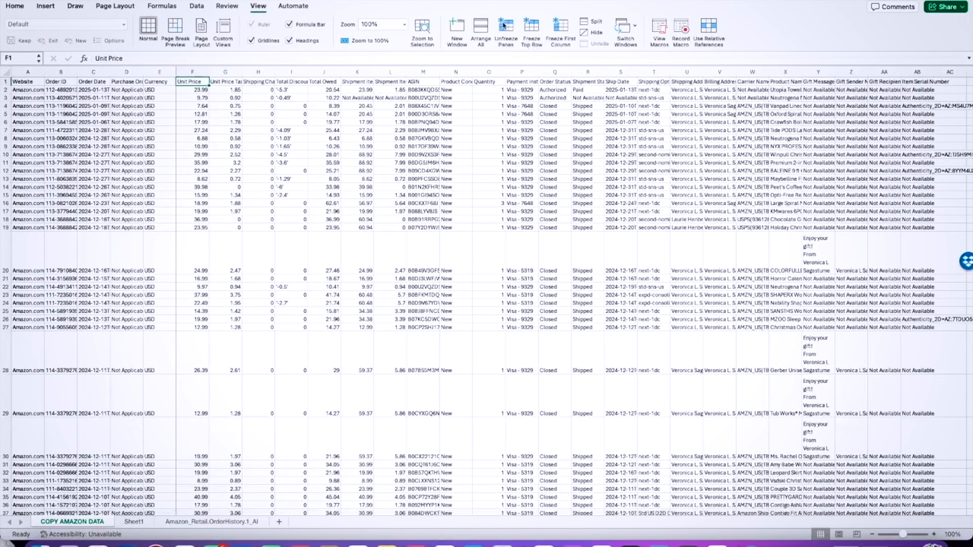
{"action": "left_click", "coordinate": [390, 145]}
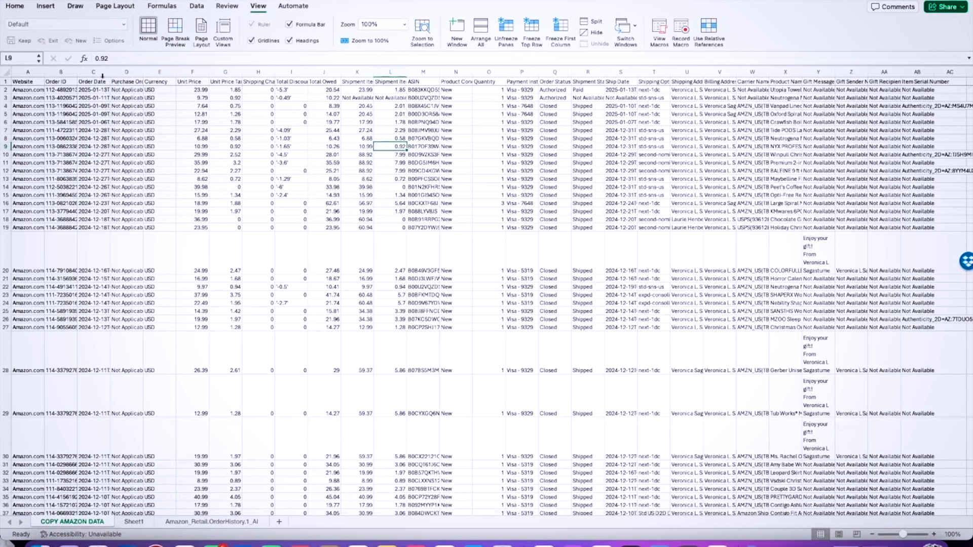
Mark the Order Date, Total Owed and Product Name headings (C1, J1, X1) with yellow fill.
{"action": "left_click", "coordinate": [15, 6]}
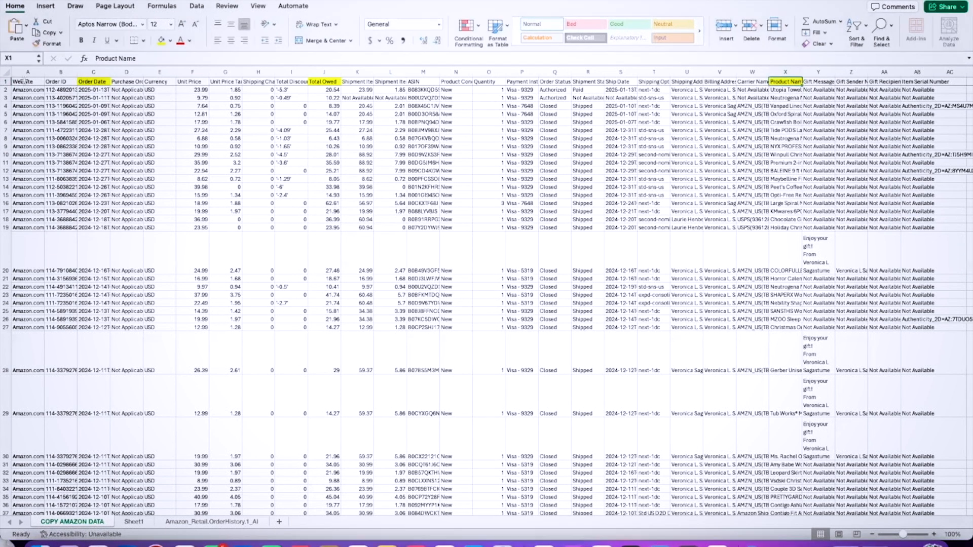
{"action": "left_click", "coordinate": [27, 81]}
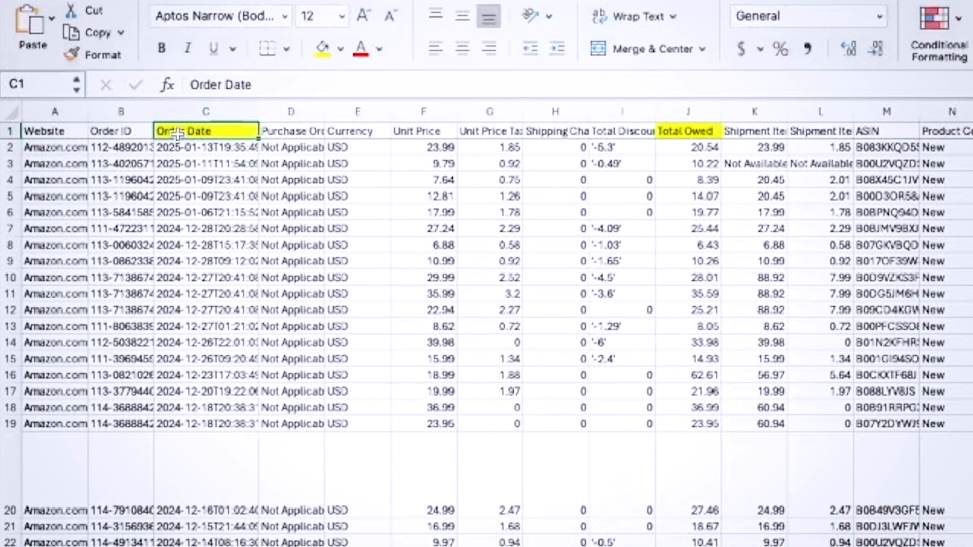
{"action": "scroll", "scroll_direction": "right", "scroll_amount": 3}
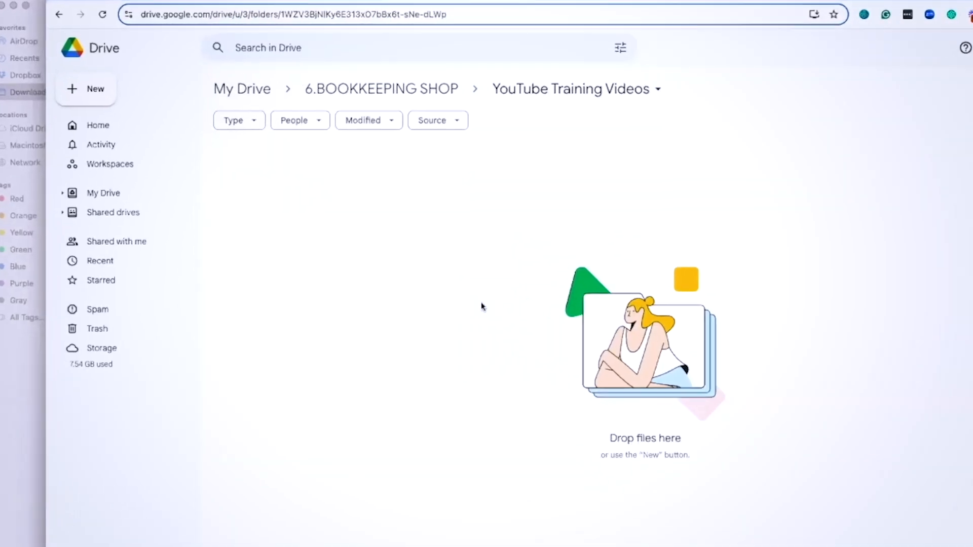
Upload the order history CSV from Downloads via New > File upload and open its preview.
{"action": "left_click", "coordinate": [85, 89]}
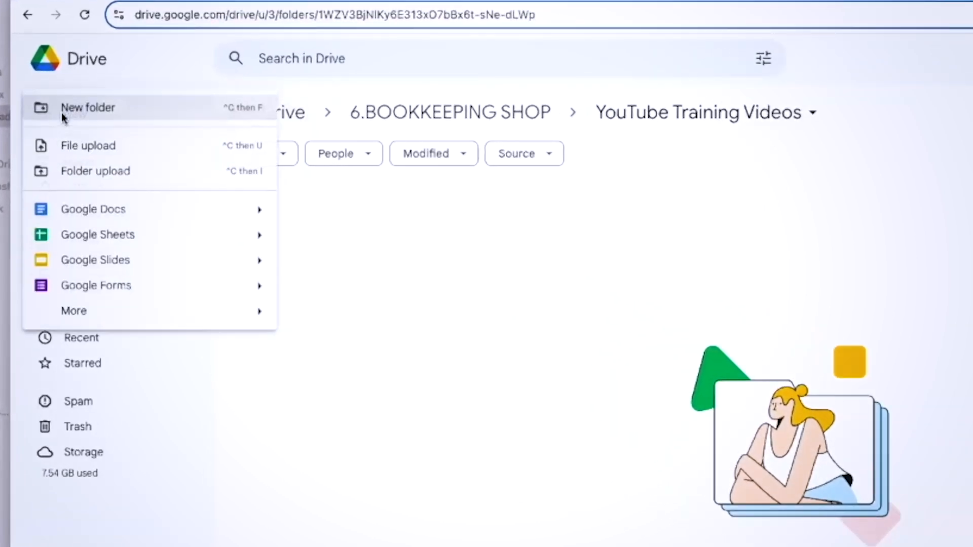
{"action": "left_click", "coordinate": [87, 145]}
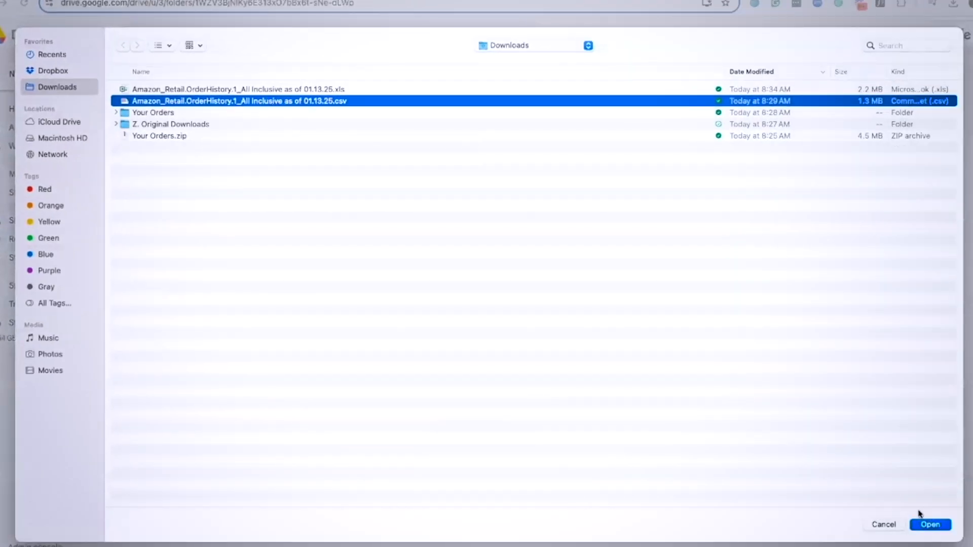
{"action": "left_click", "coordinate": [929, 524]}
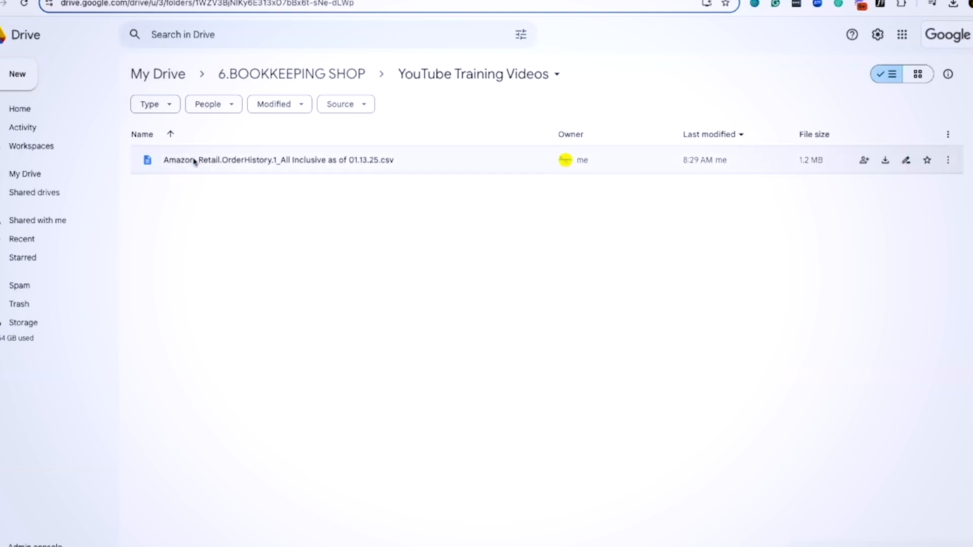
{"action": "double_click", "coordinate": [278, 160]}
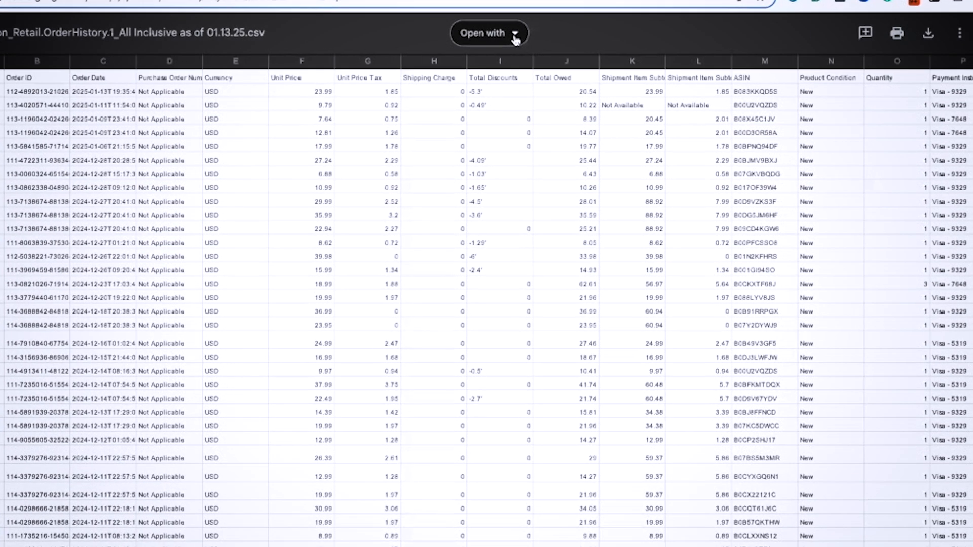
Open the CSV with Google Sheets and fill the Order Date, Total Owed and Product Name headings yellow.
{"action": "left_click", "coordinate": [483, 32]}
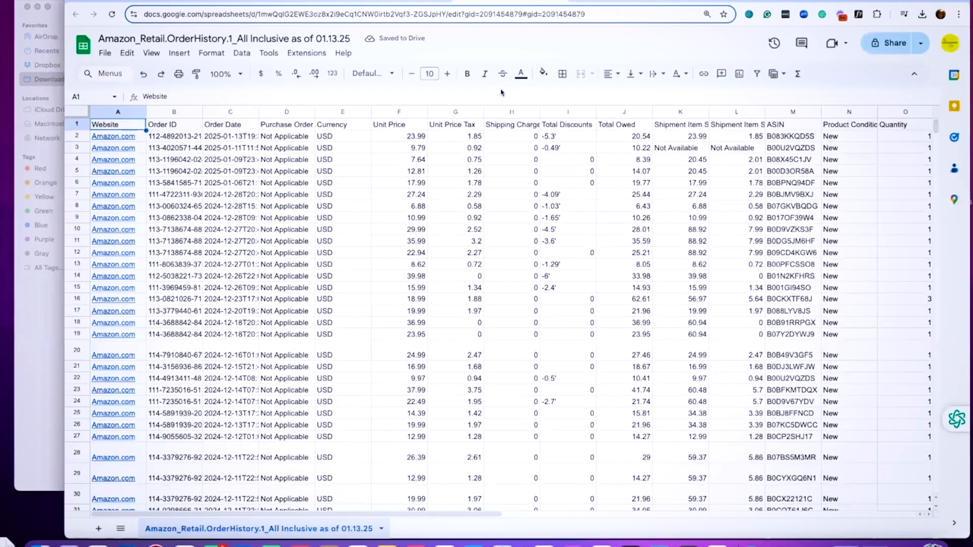
{"action": "scroll", "scroll_direction": "down", "scroll_amount": 3}
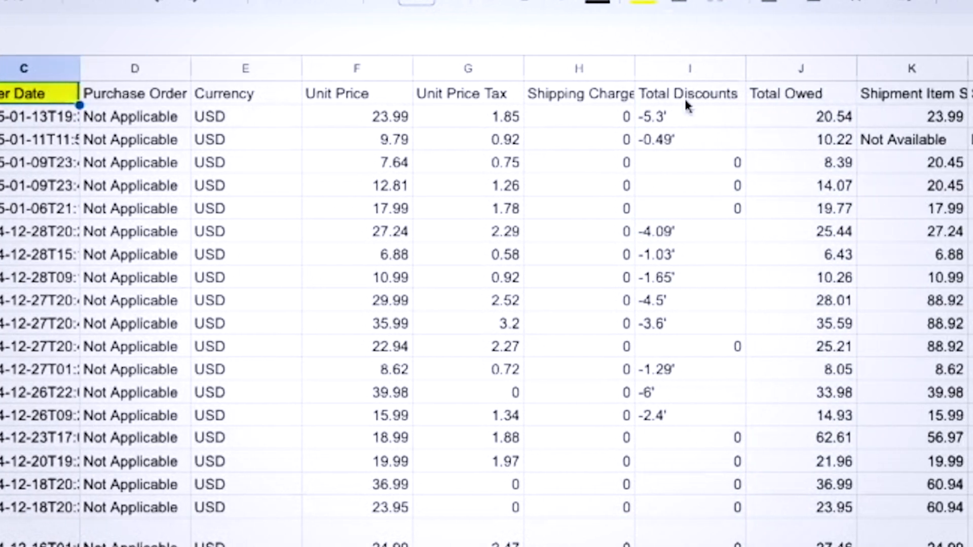
{"action": "left_click", "coordinate": [394, 2]}
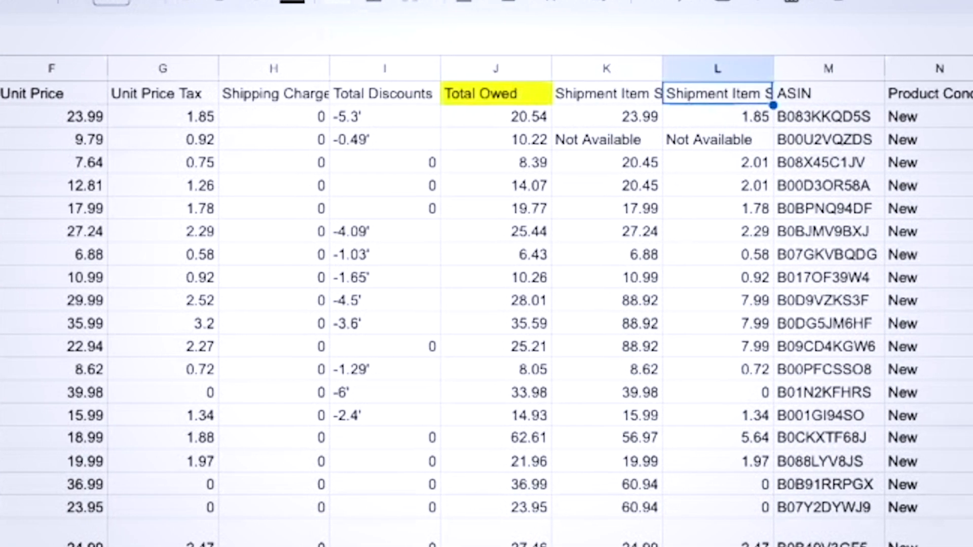
{"action": "scroll", "scroll_direction": "right", "scroll_amount": 3}
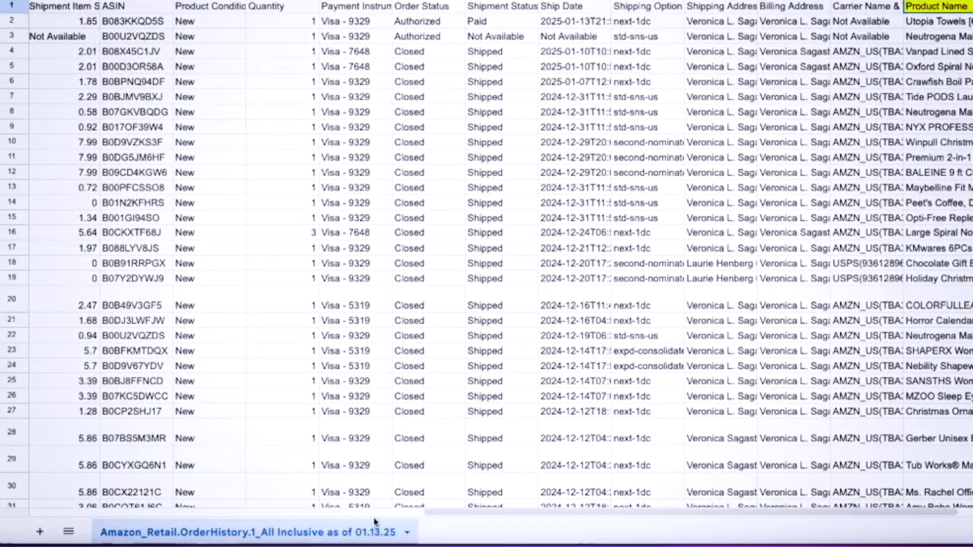
Duplicate the order history sheet so 'Copy of Amazon_Retail.OrderHistory...' sits beside the original.
{"action": "right_click", "coordinate": [248, 532]}
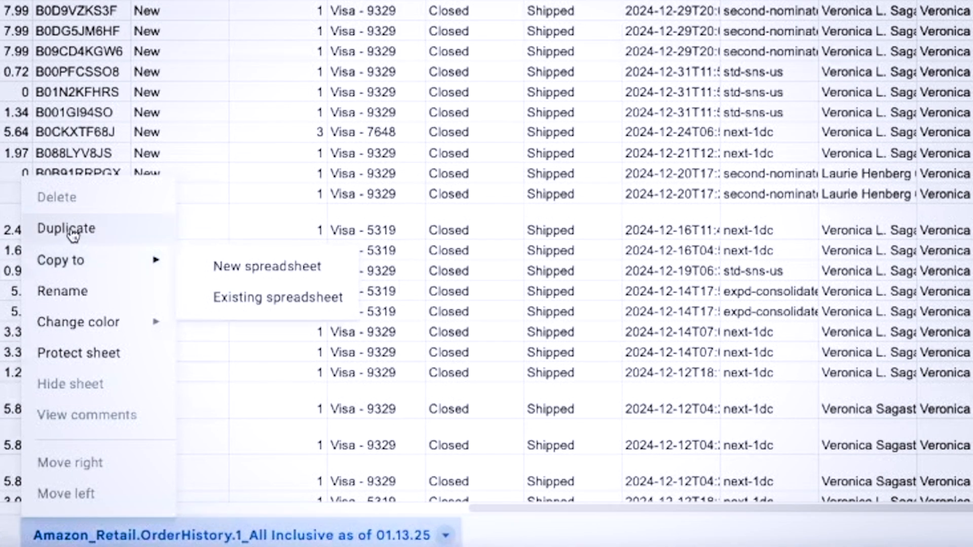
{"action": "left_click", "coordinate": [66, 228]}
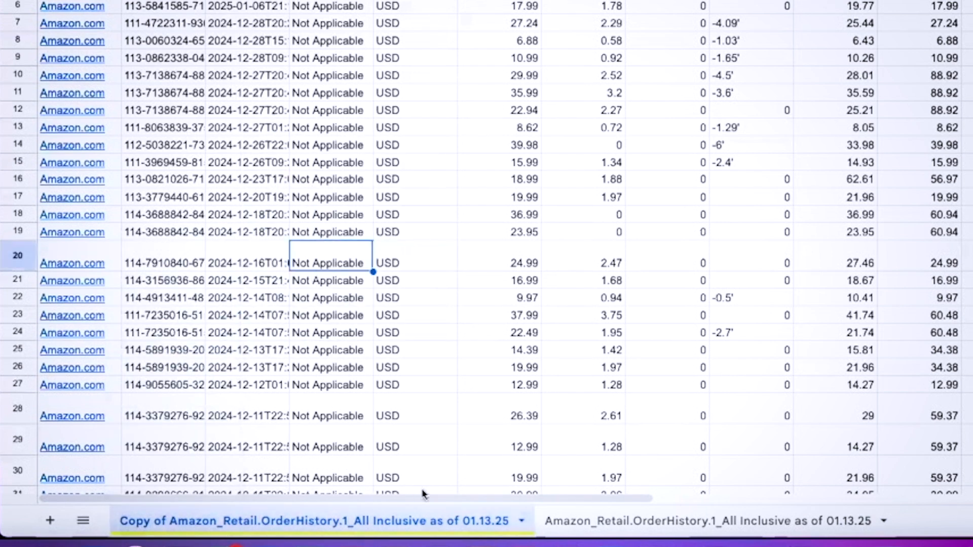
{"action": "mouse_move", "coordinate": [245, 234]}
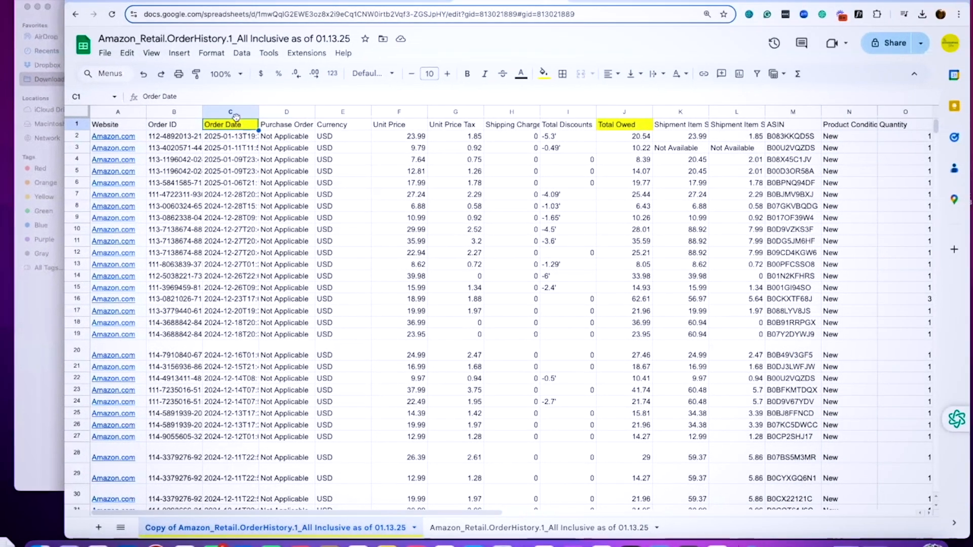
{"action": "left_click", "coordinate": [399, 229]}
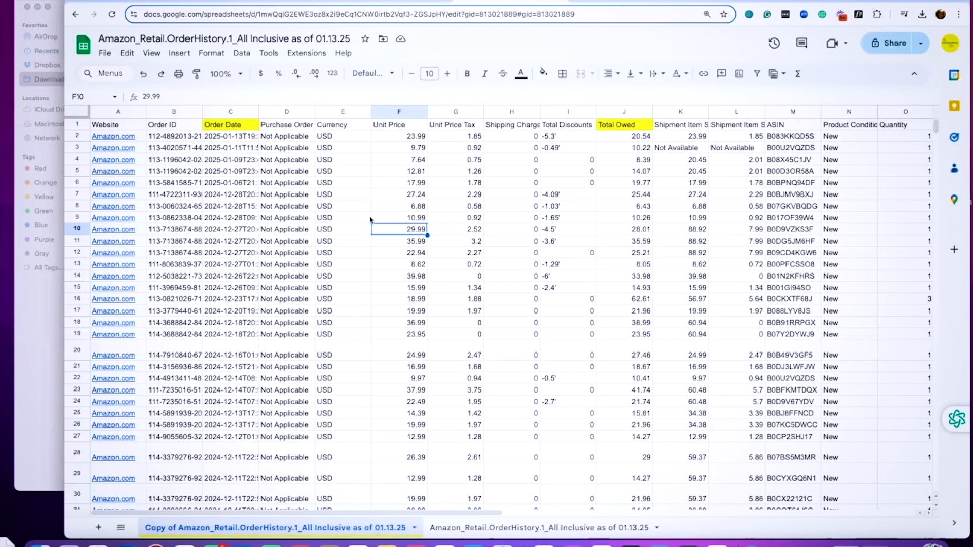
{"action": "mouse_move", "coordinate": [263, 242]}
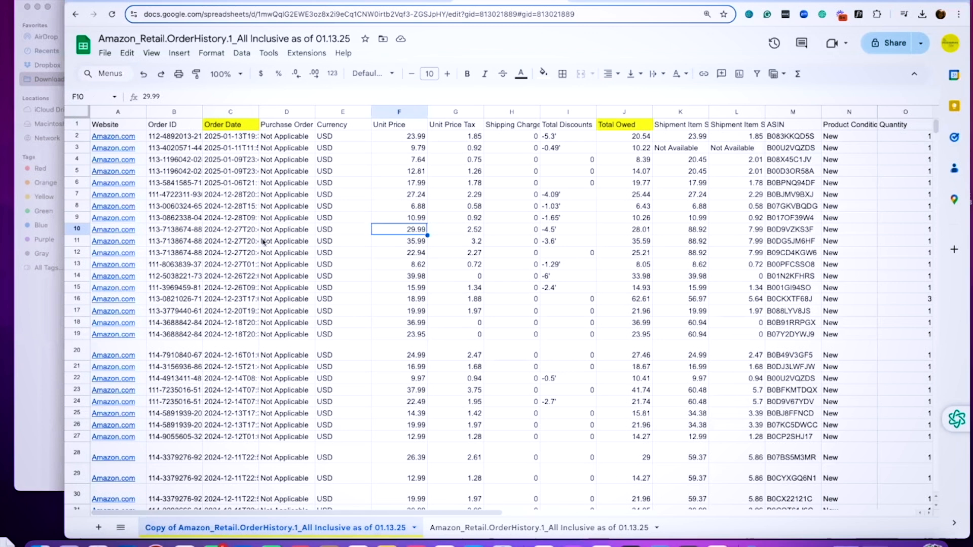
{"action": "scroll", "scroll_direction": "down", "scroll_amount": 3}
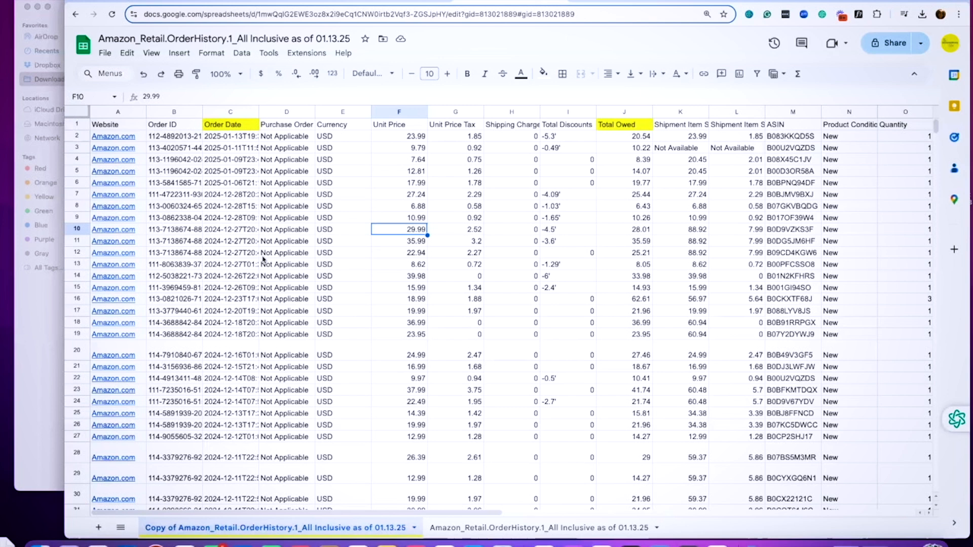
{"action": "mouse_move", "coordinate": [226, 248]}
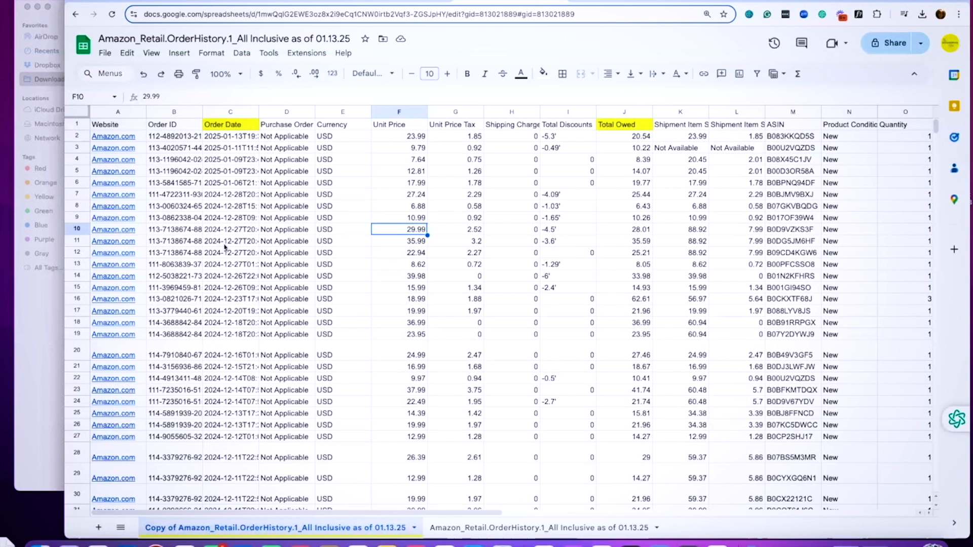